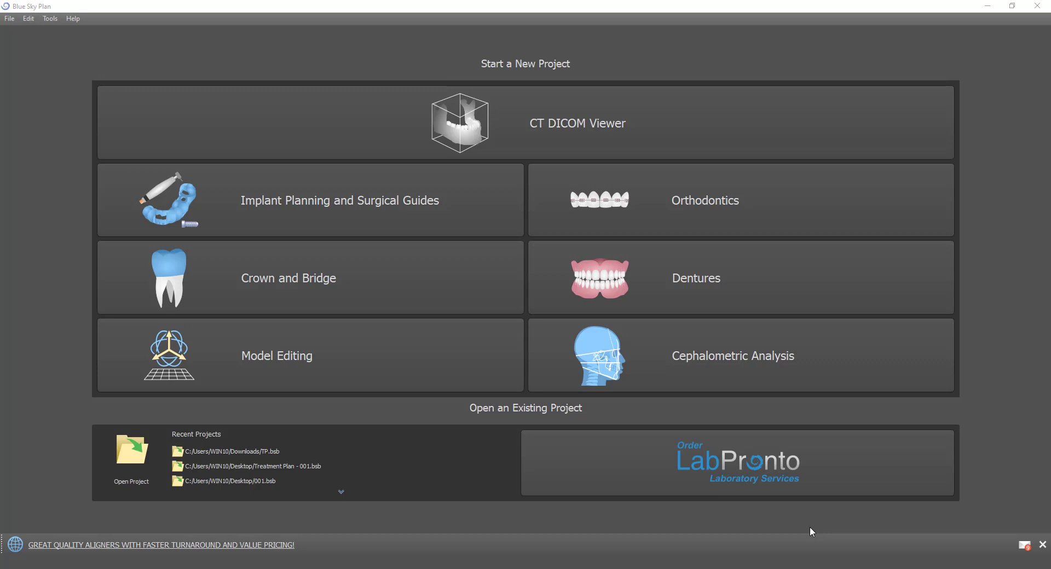
mouse_move(733, 496)
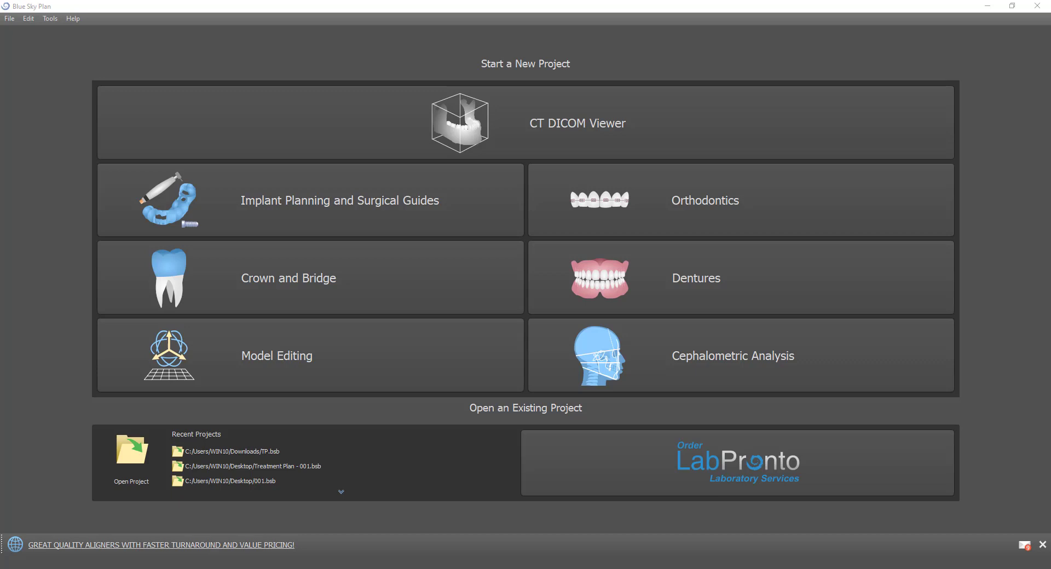
mouse_move(105, 35)
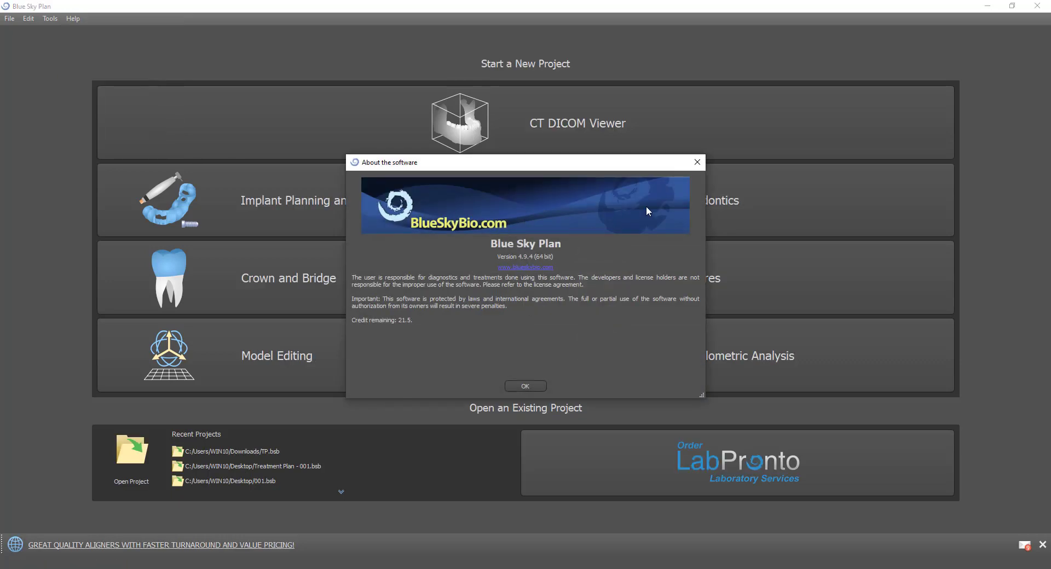
- Start a One or Two Implant Case using the Blue Sky Bio Fully Guided Surgical Kit
left_click(525, 386)
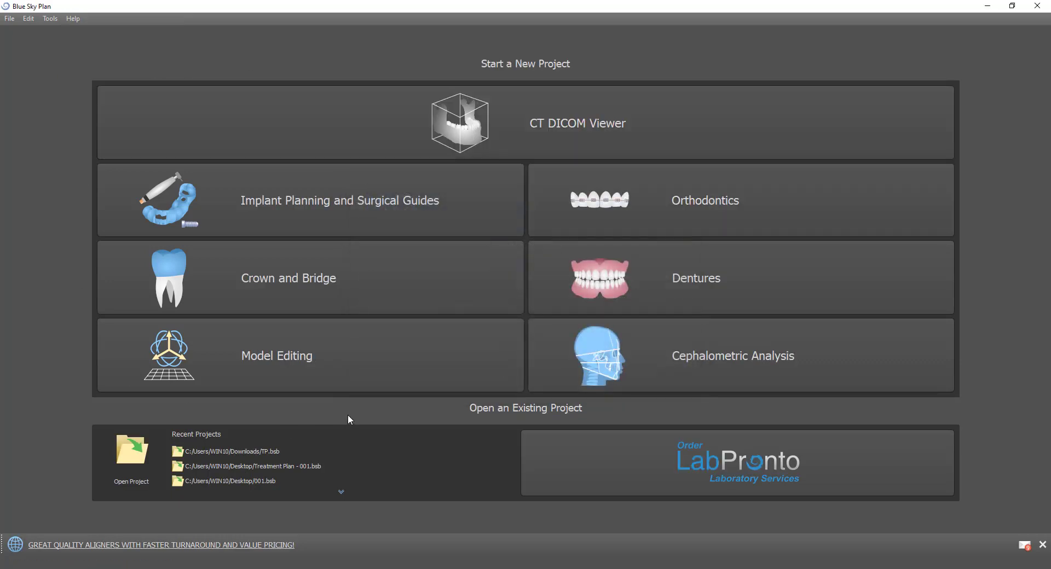
mouse_move(31, 127)
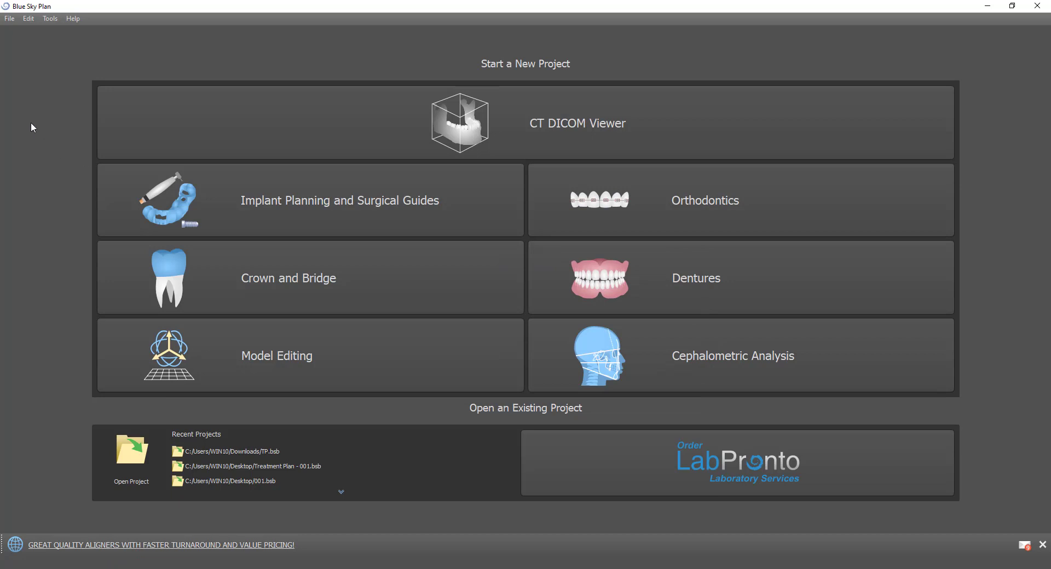
mouse_move(61, 72)
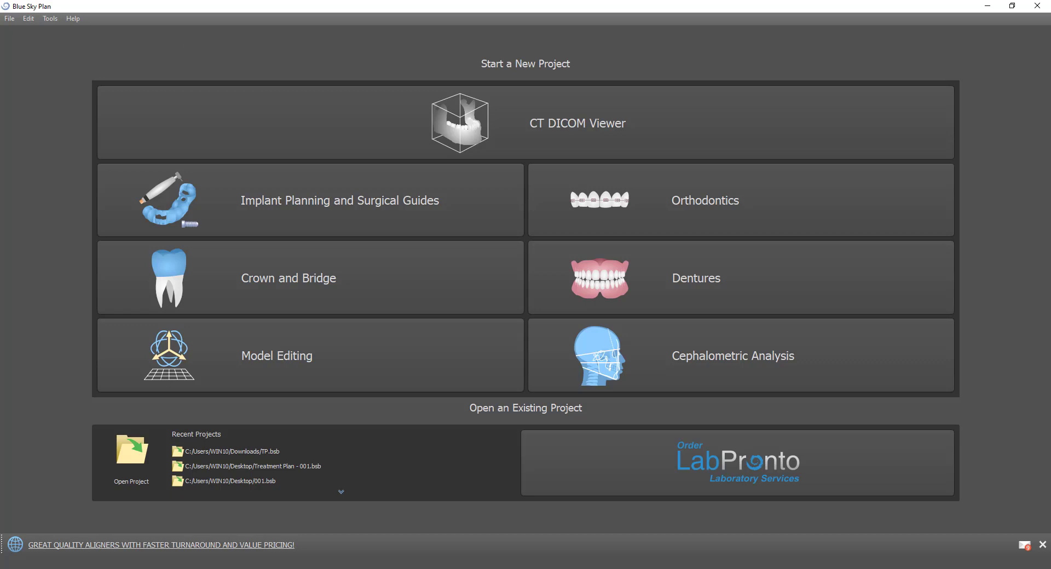
mouse_move(240, 215)
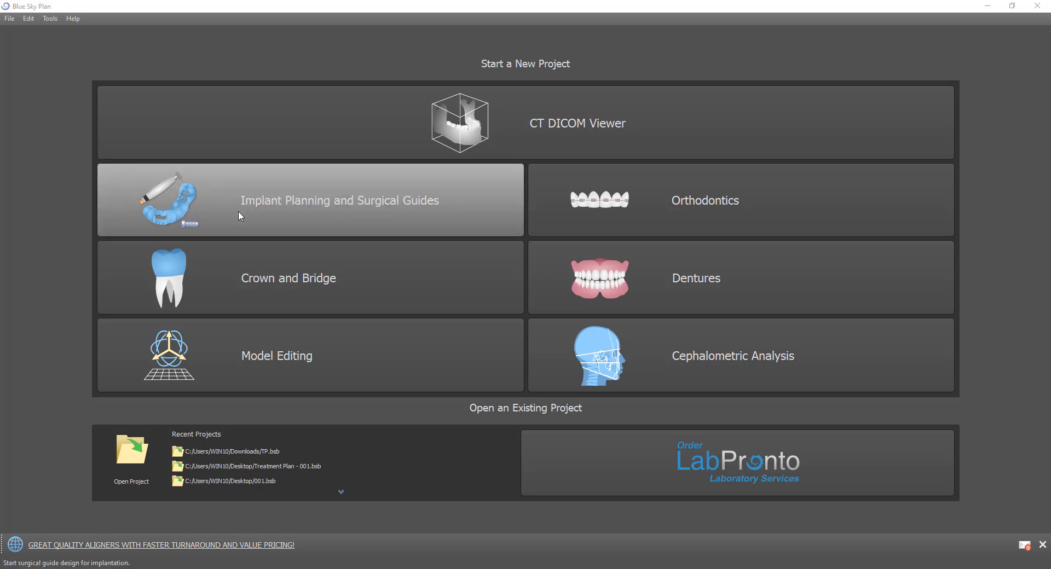
left_click(309, 201)
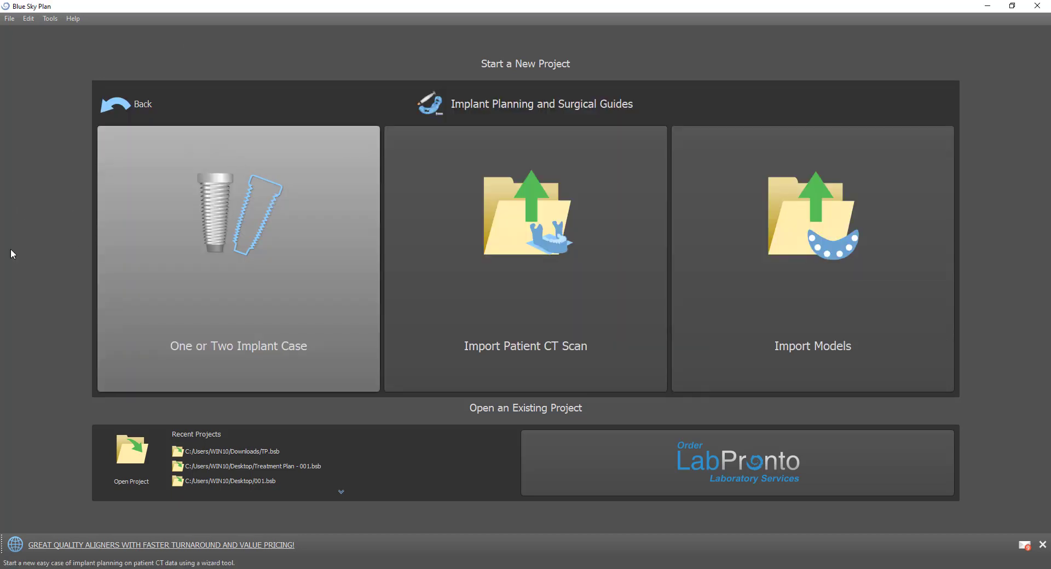
mouse_move(179, 368)
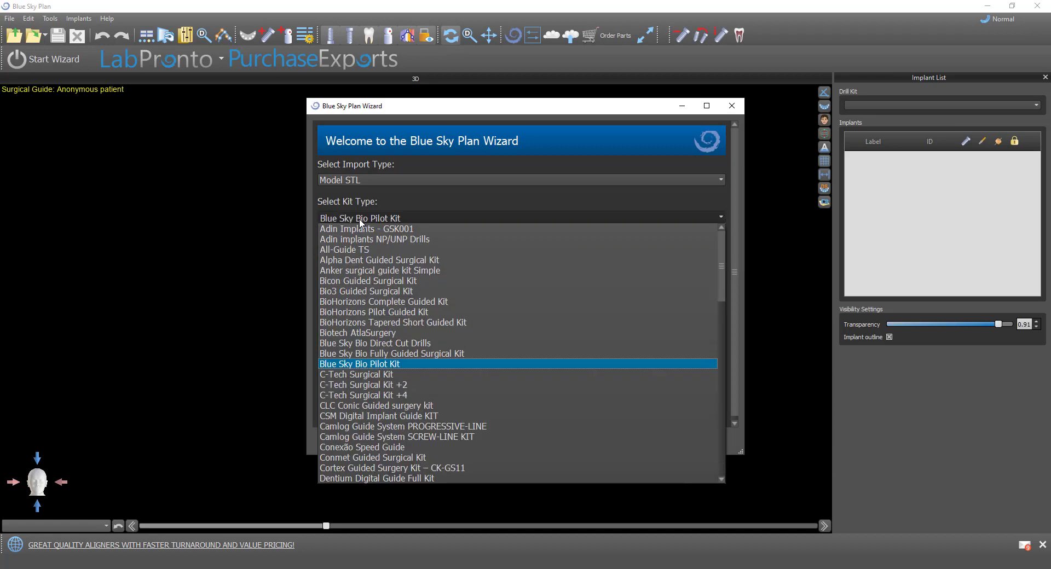
left_click(374, 343)
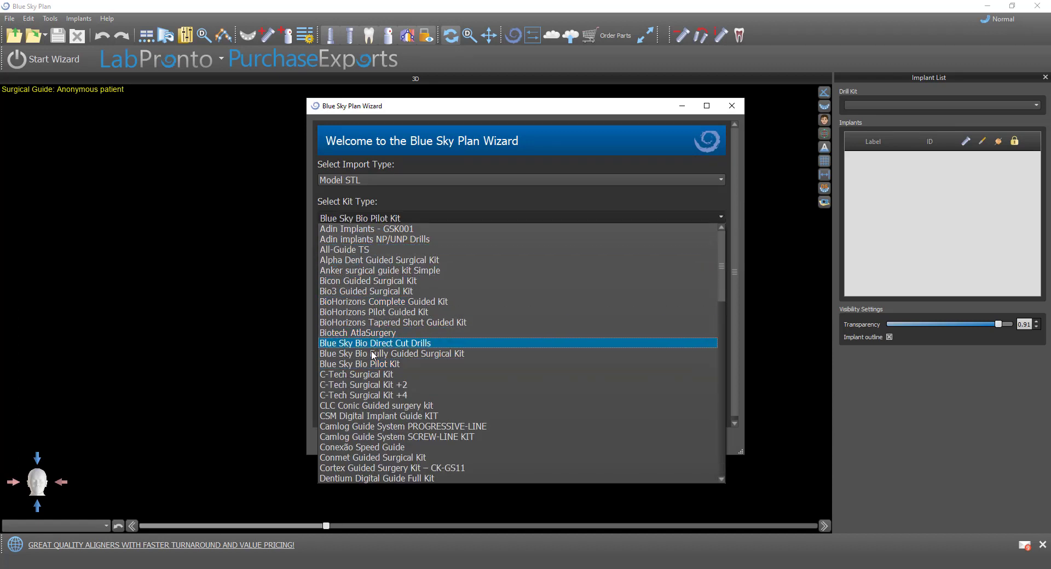
left_click(392, 353)
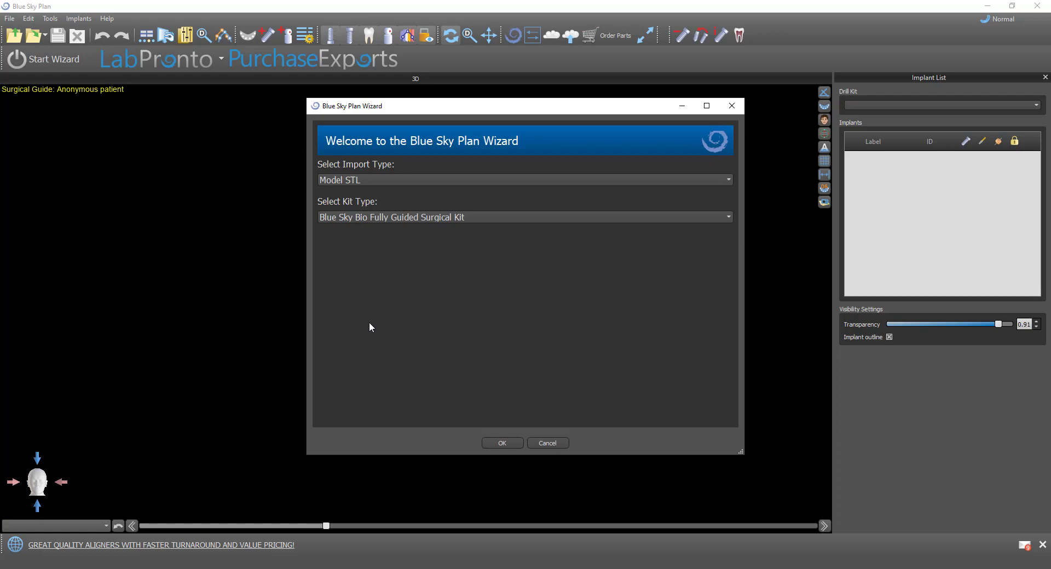
mouse_move(150, 357)
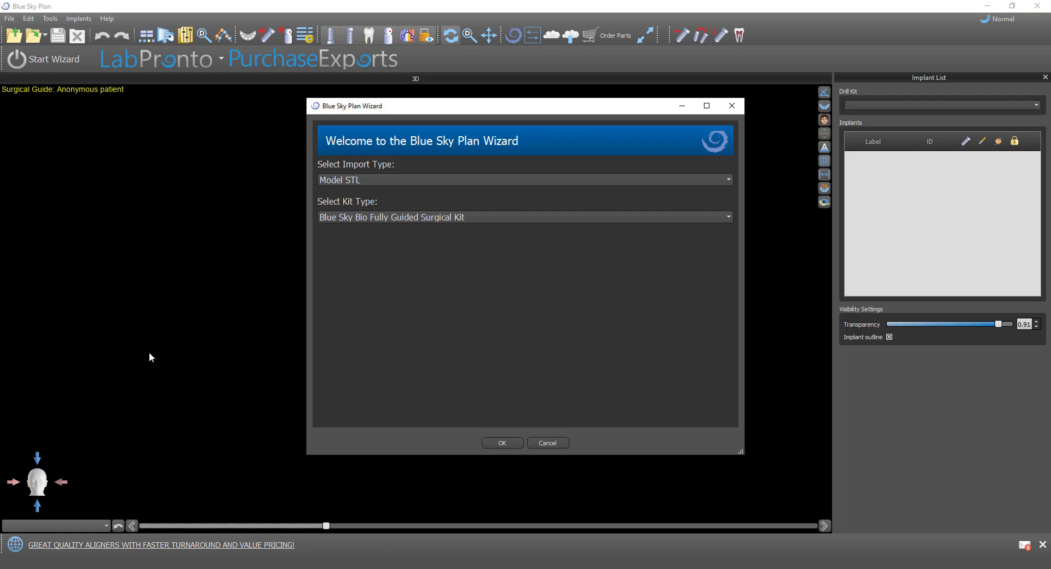
mouse_move(202, 357)
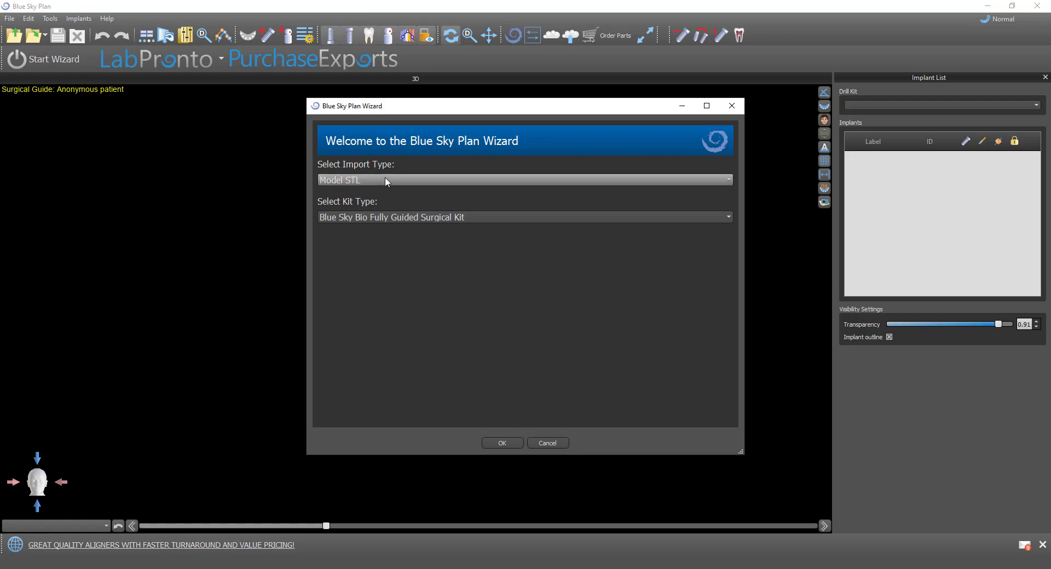
mouse_move(332, 234)
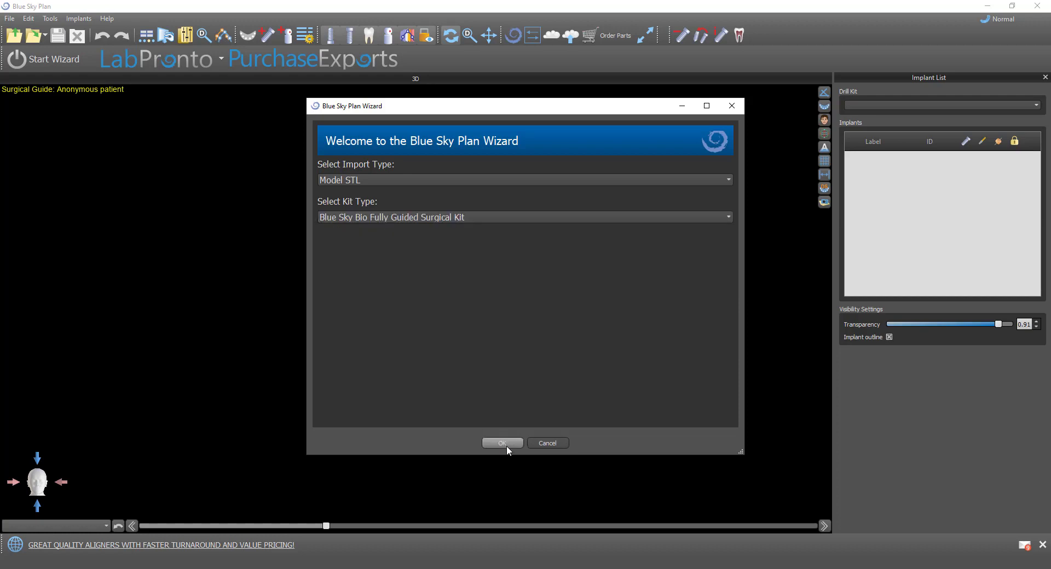
- Accept the wizard kit settings and load the patient's CT DICOM folder
left_click(503, 443)
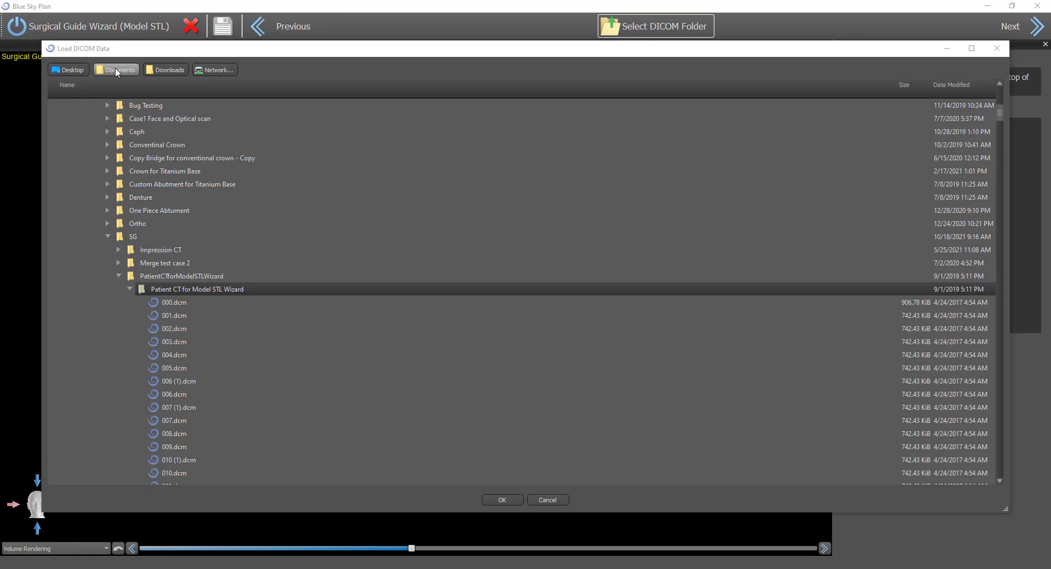
mouse_move(508, 515)
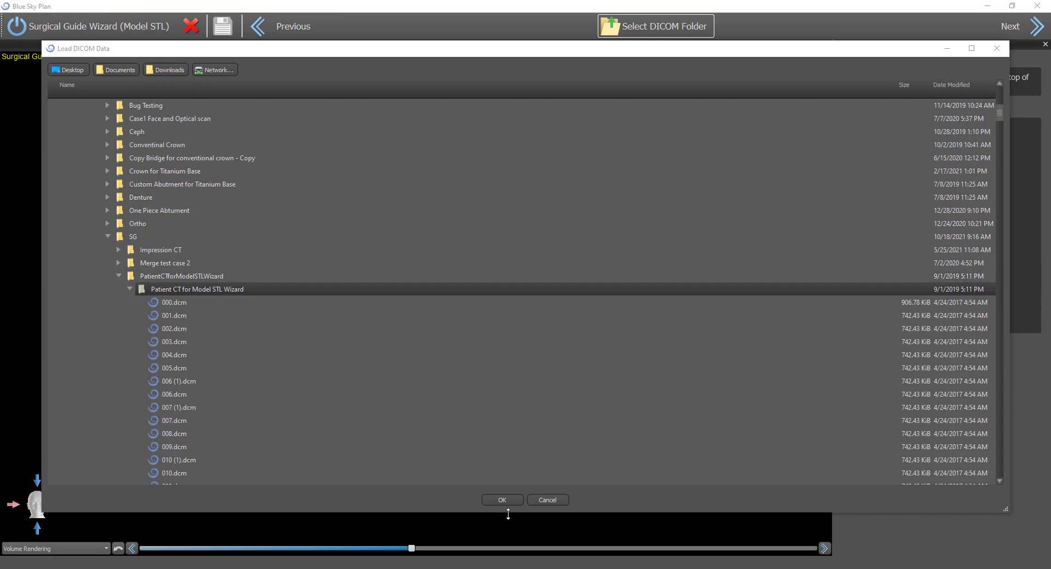
left_click(501, 500)
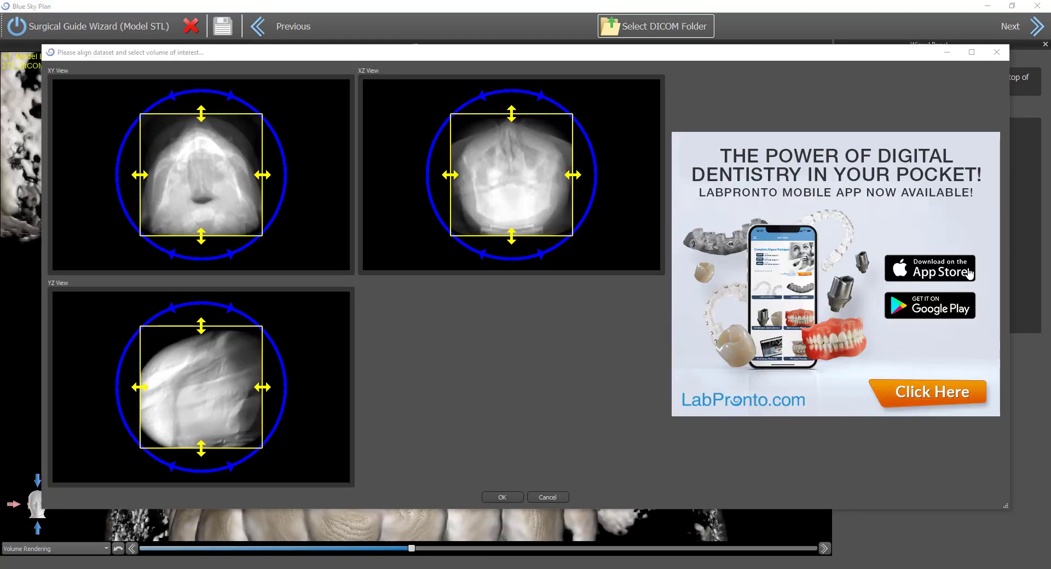
mouse_move(757, 270)
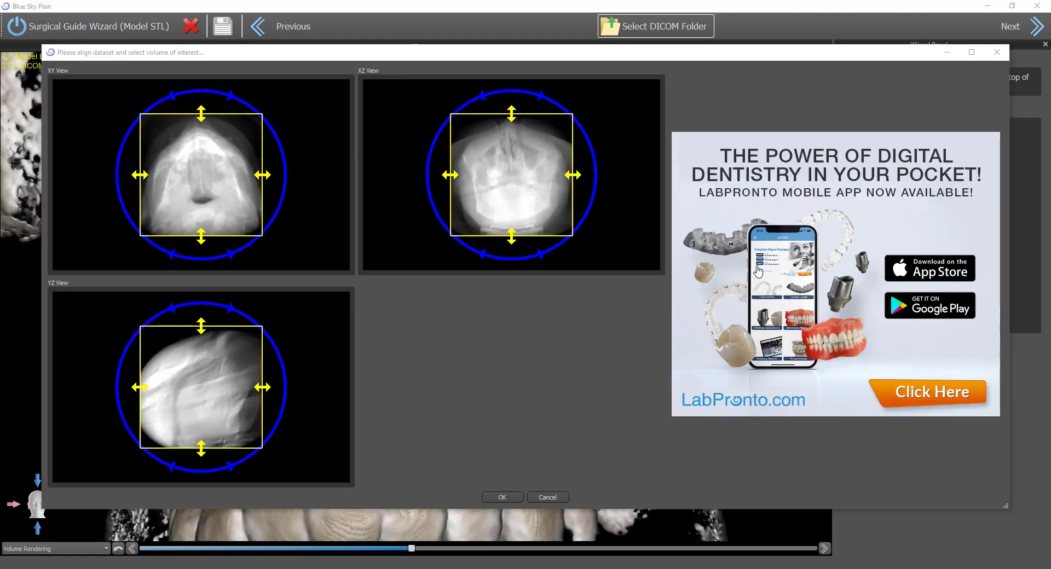
mouse_move(167, 406)
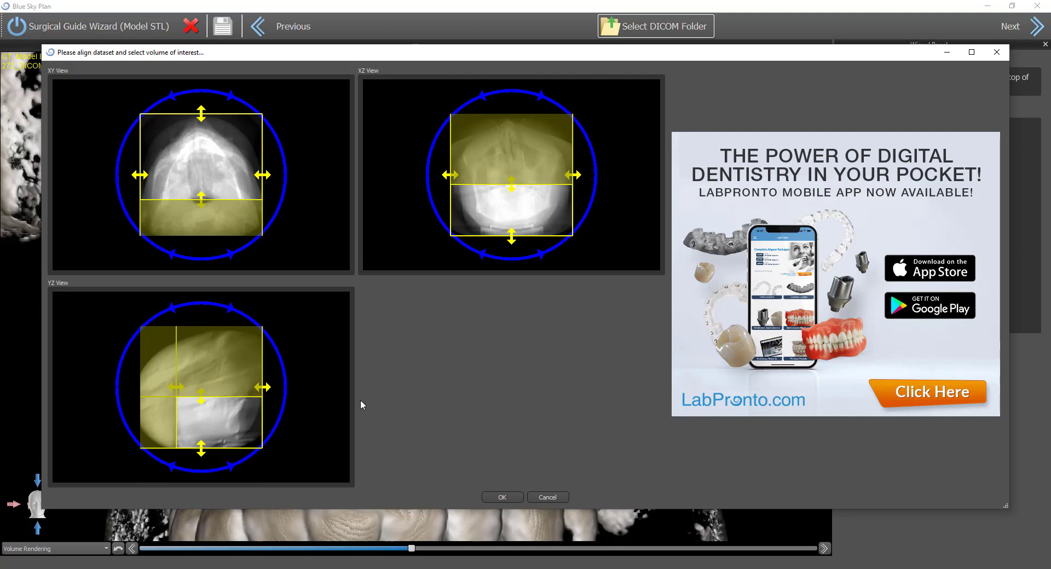
mouse_move(860, 278)
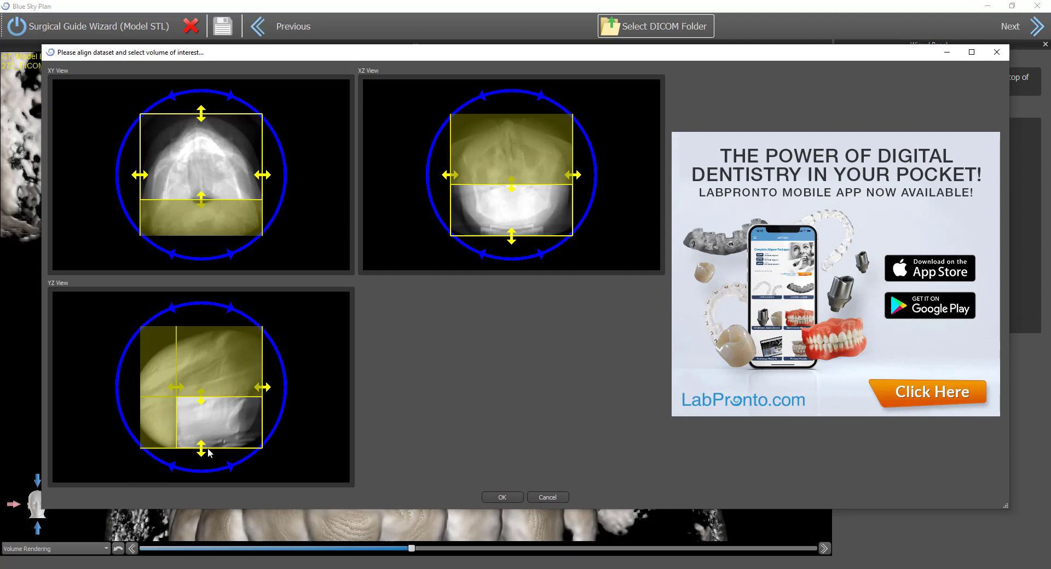
mouse_move(146, 205)
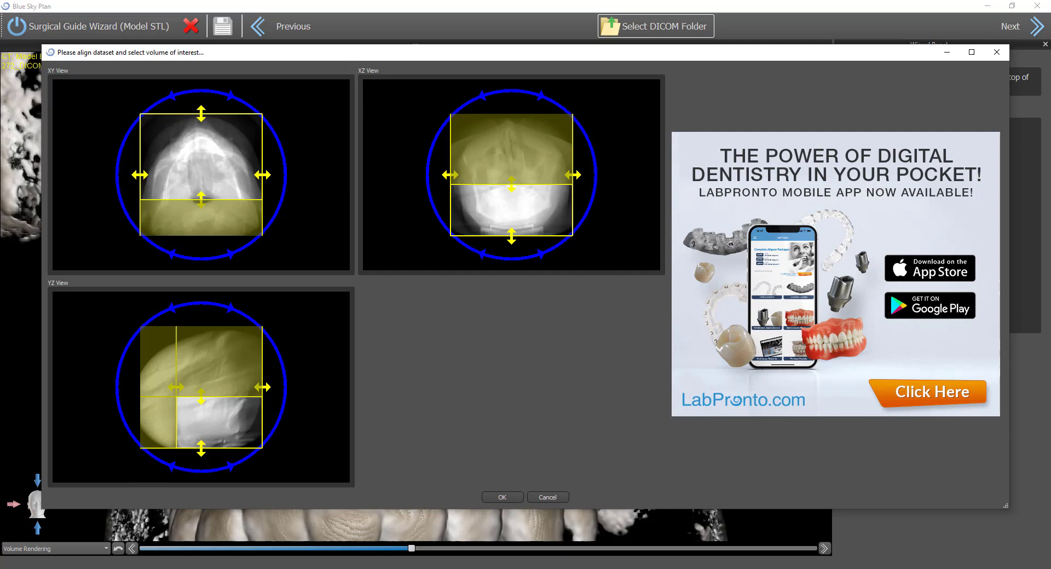
mouse_move(252, 391)
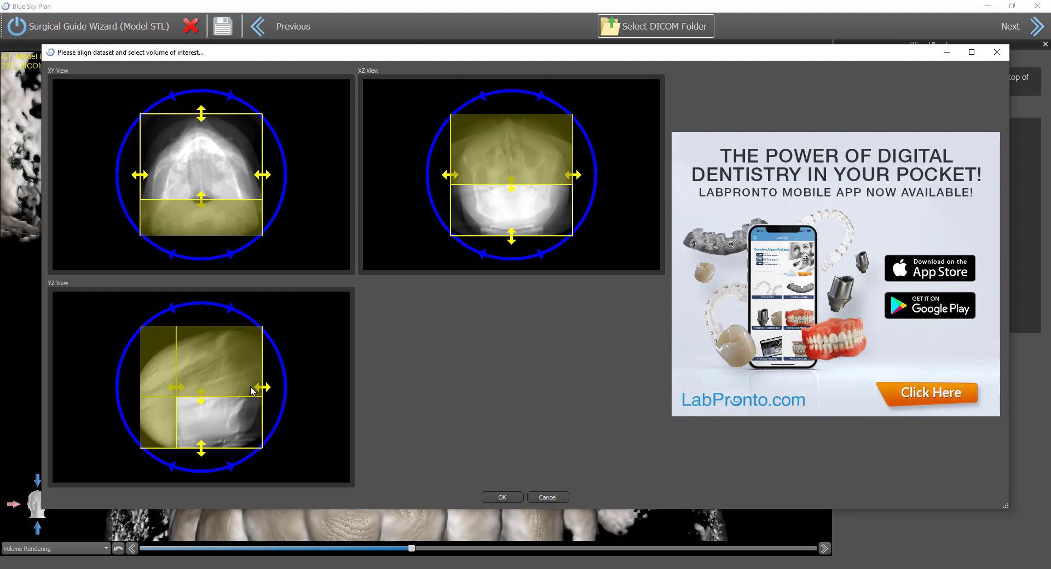
- Accept the dataset alignment and volume of interest so the 3D scan appears
left_click(501, 497)
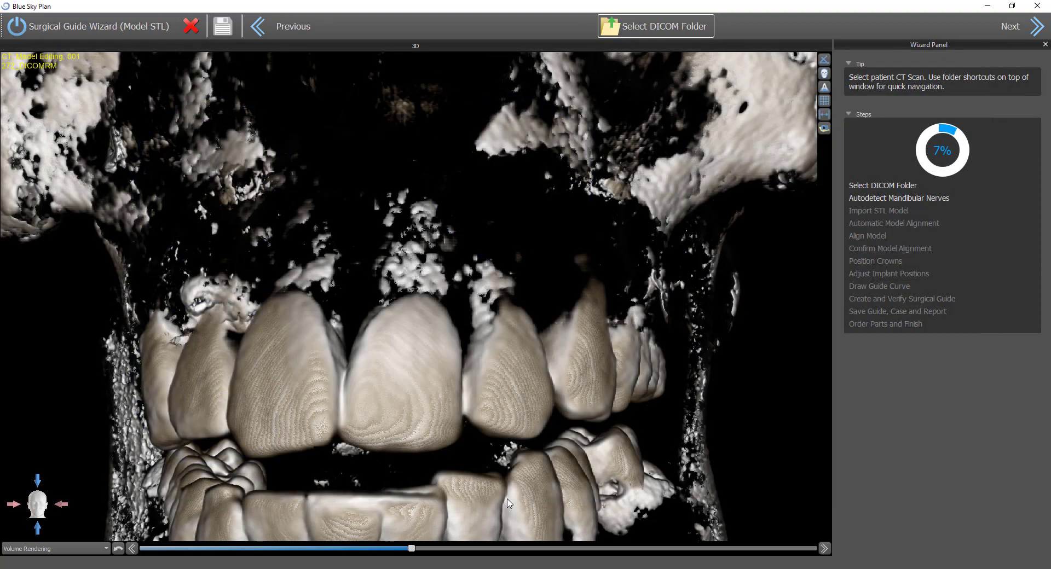
- Advance to Autodetect Mandibular Nerves and orbit the jaw to check both yellow canals
left_click(1011, 26)
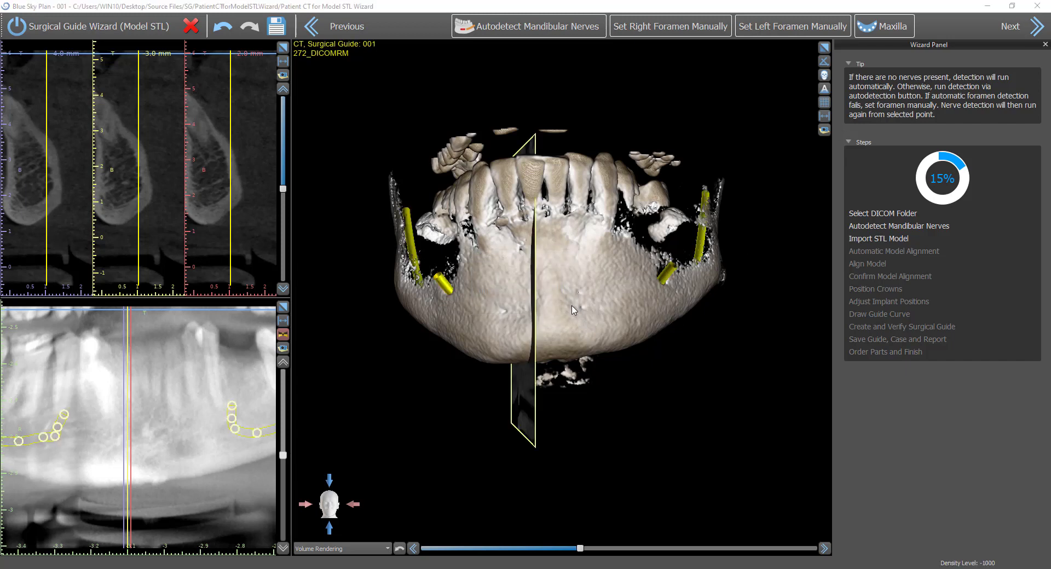
left_click_drag(572, 311, 382, 378)
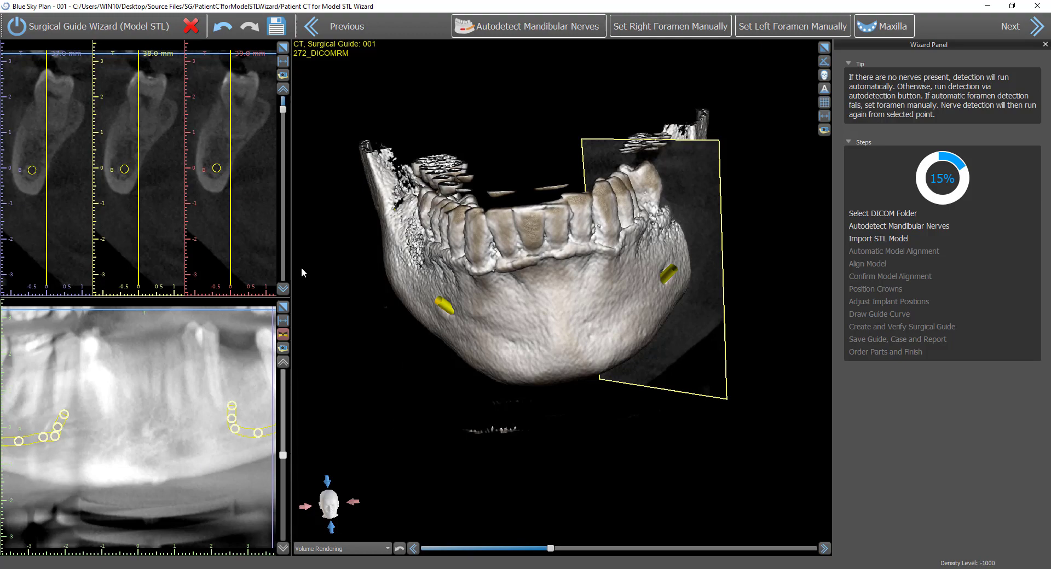
left_click_drag(537, 268, 338, 357)
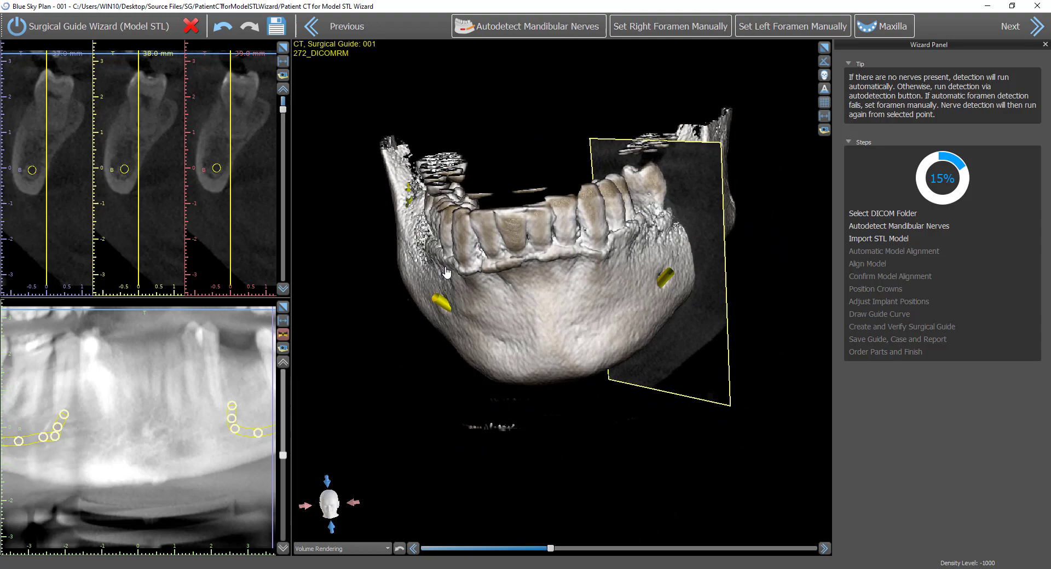
left_click_drag(447, 272, 371, 368)
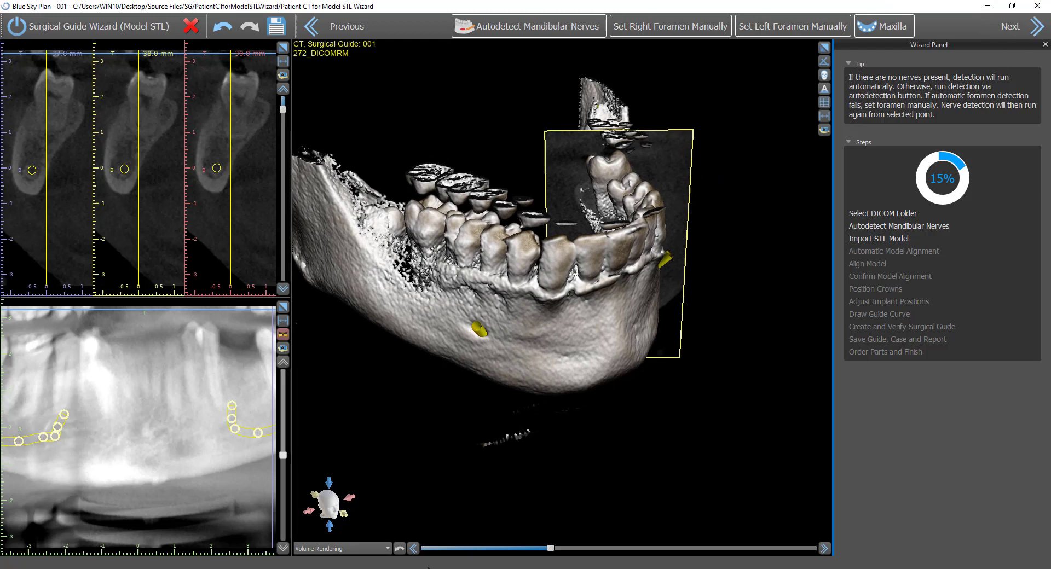
mouse_move(191, 27)
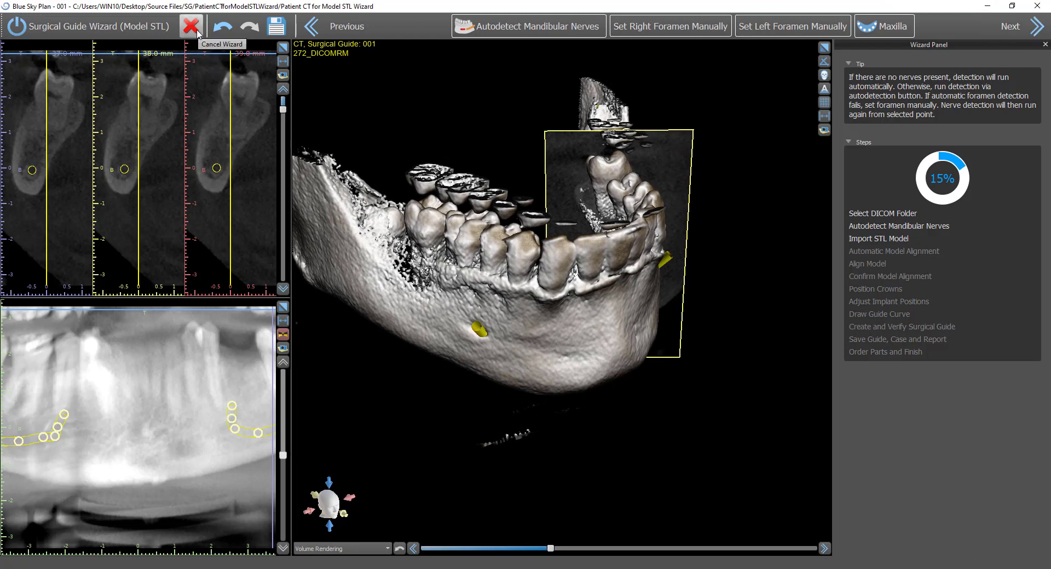
- Cancel the wizard and delete both detected nerves from the Nerve List
left_click(193, 25)
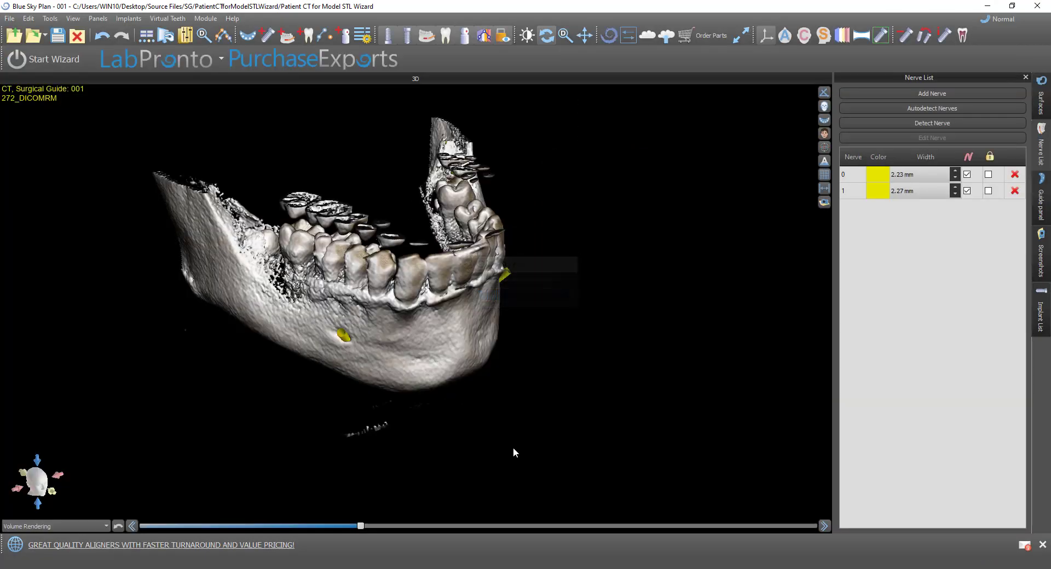
mouse_move(663, 293)
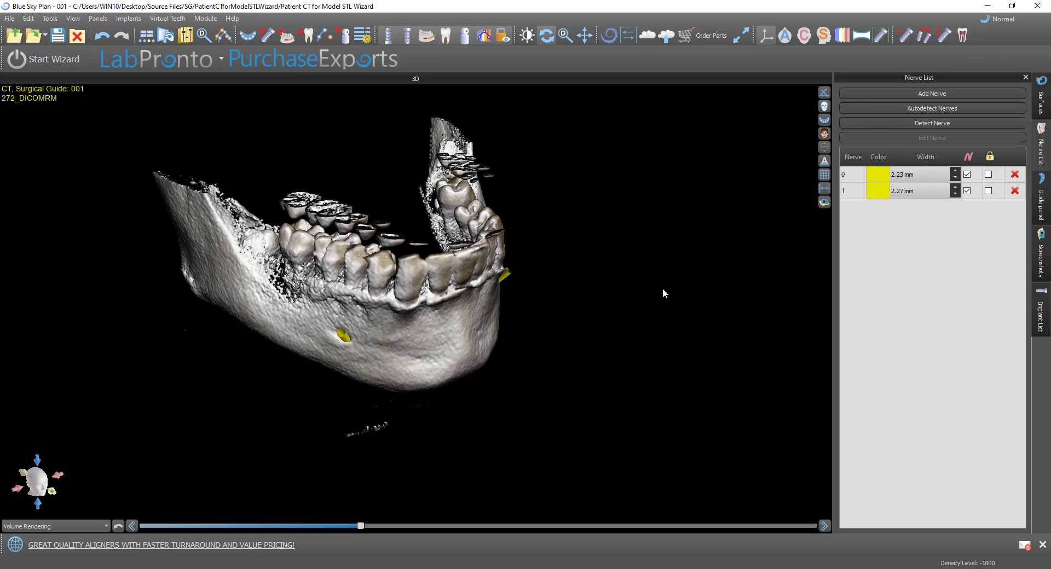
left_click(1014, 174)
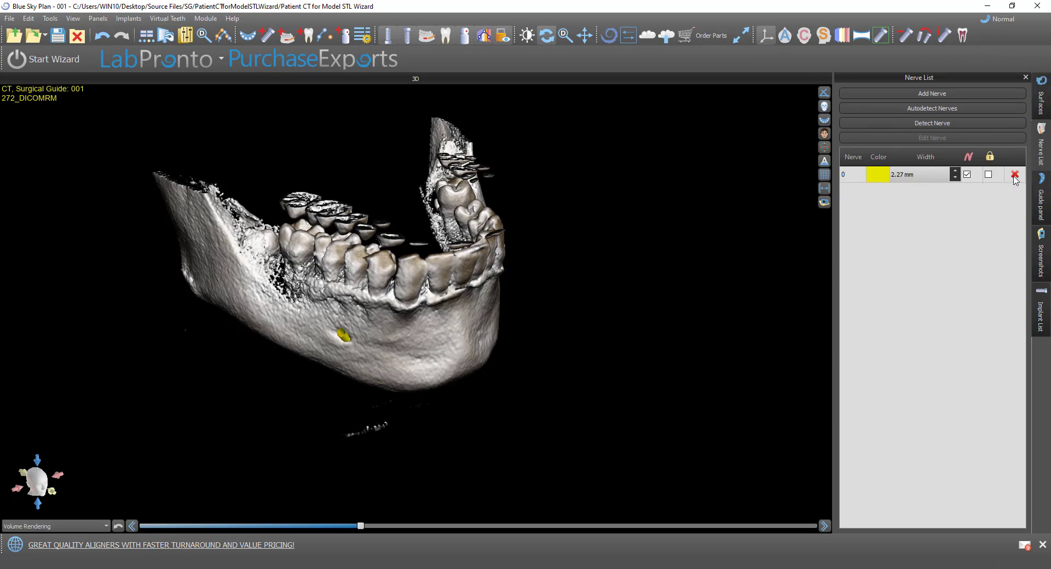
left_click(1013, 174)
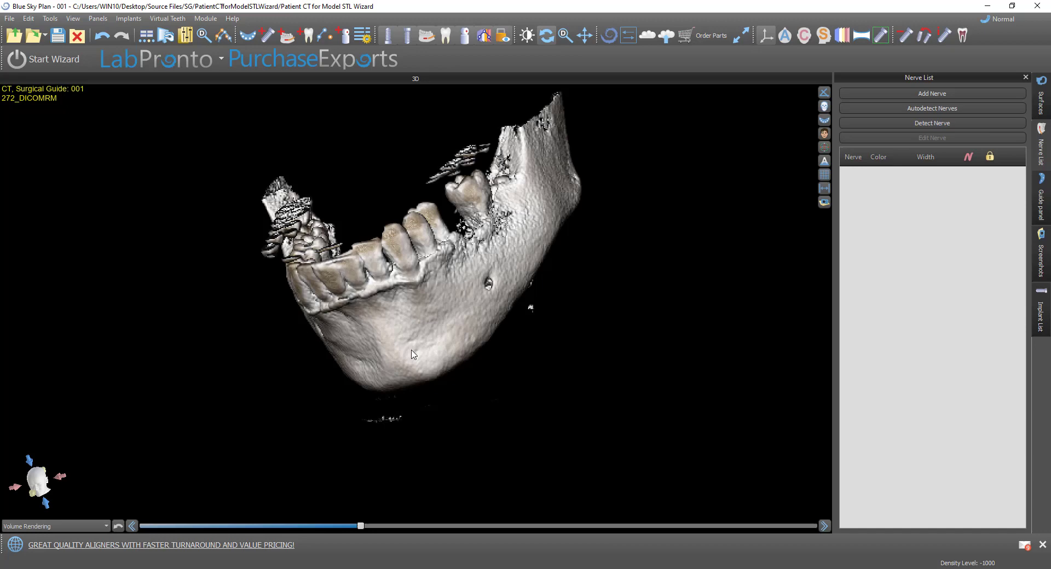
- Orbit the jaw to confirm no nerve canals remain
left_click_drag(413, 354, 300, 317)
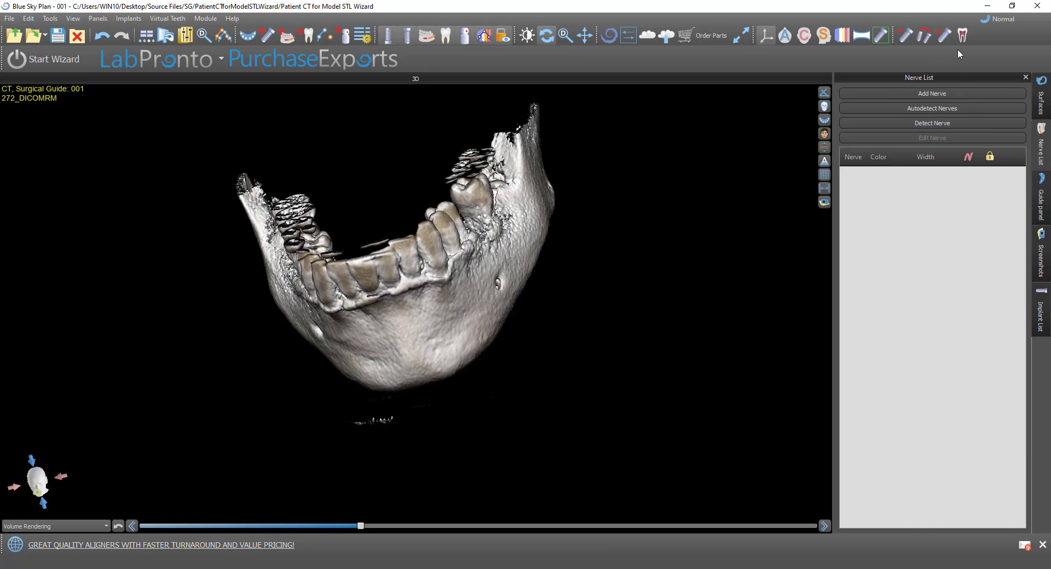
left_click(1001, 19)
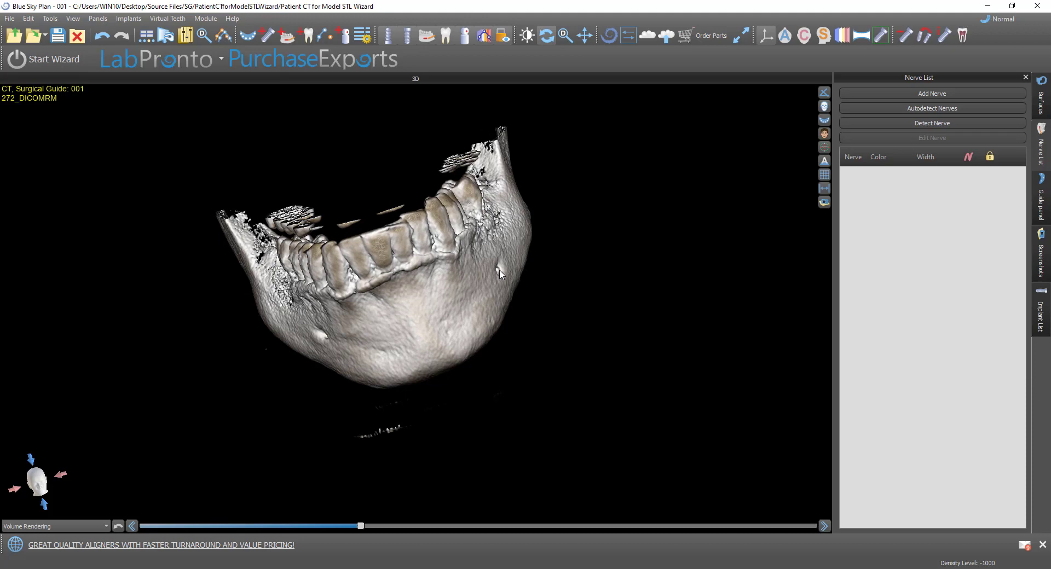
left_click_drag(499, 274, 623, 316)
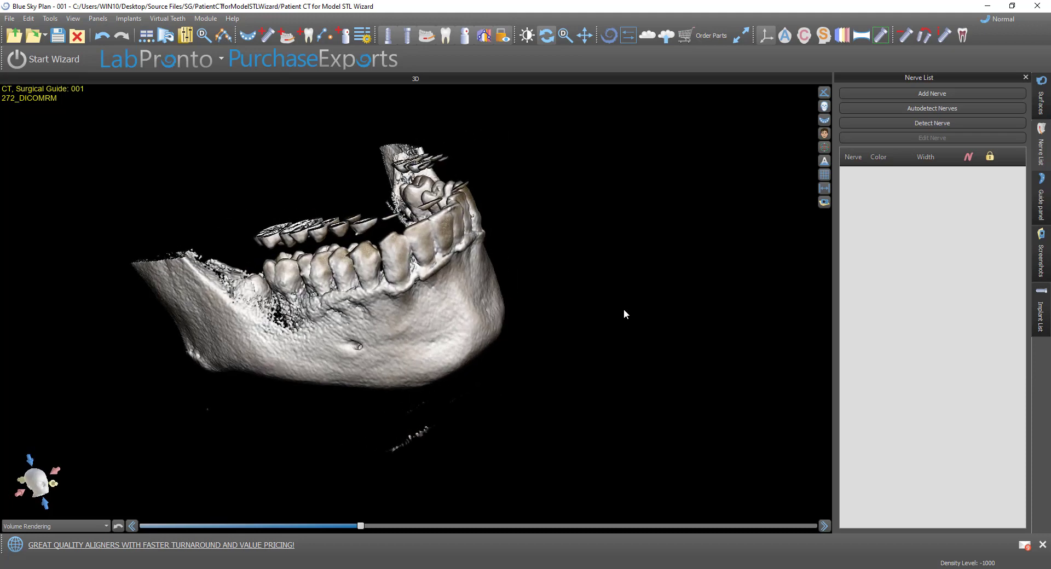
mouse_move(933, 108)
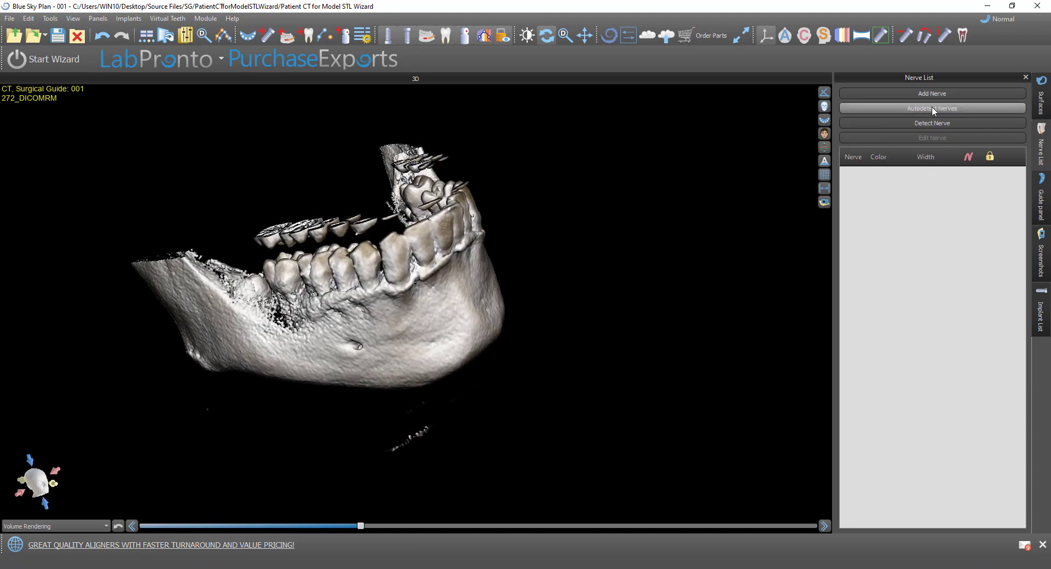
- Run Autodetect Nerves so both mandibular canals are traced again in yellow
left_click(931, 109)
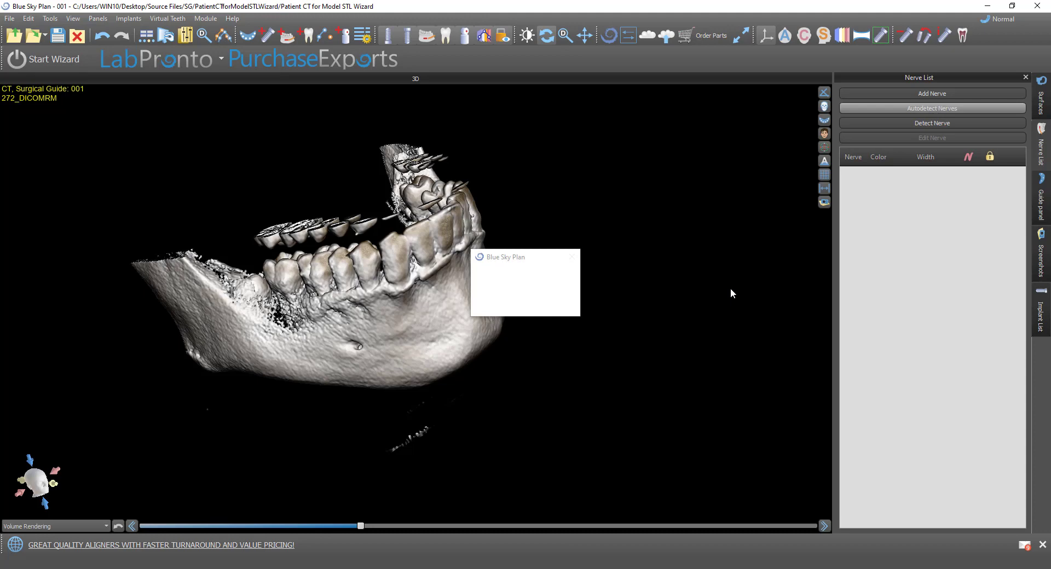
left_click(932, 108)
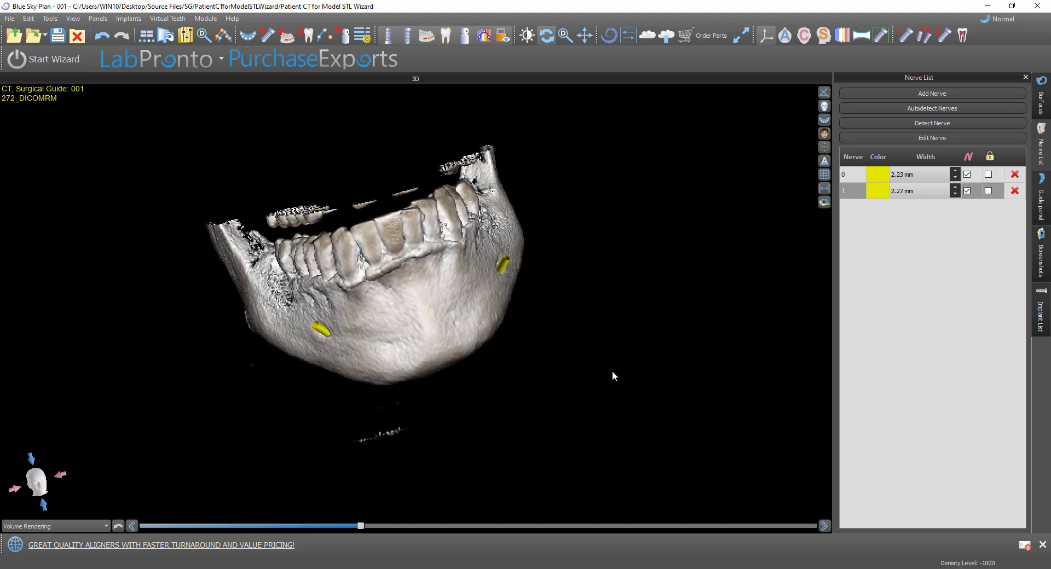
- Show the workspace layout choices (Implant Cross-sections, 3D Only, MPR)
left_click(72, 18)
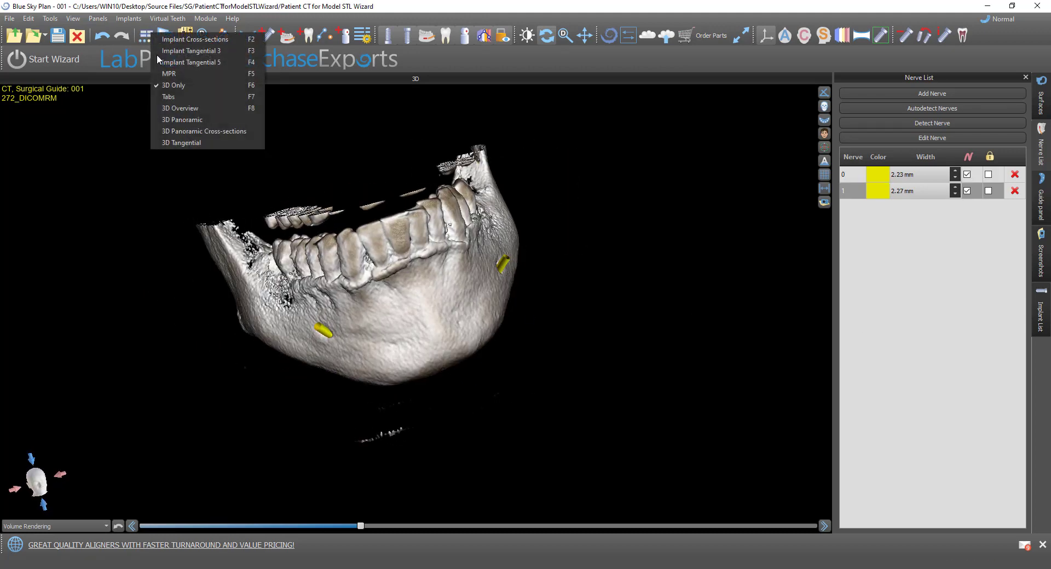
mouse_move(193, 52)
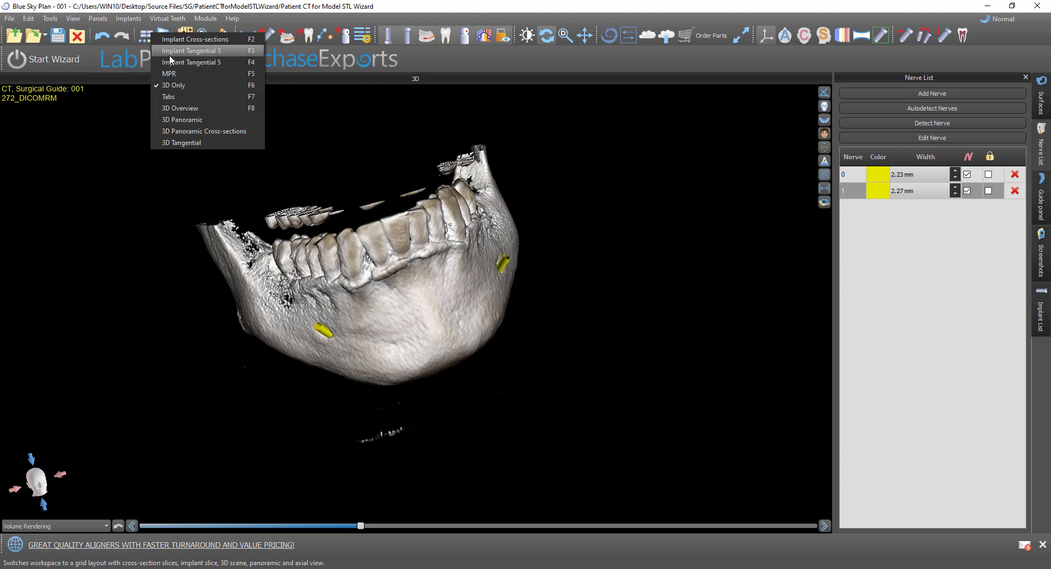